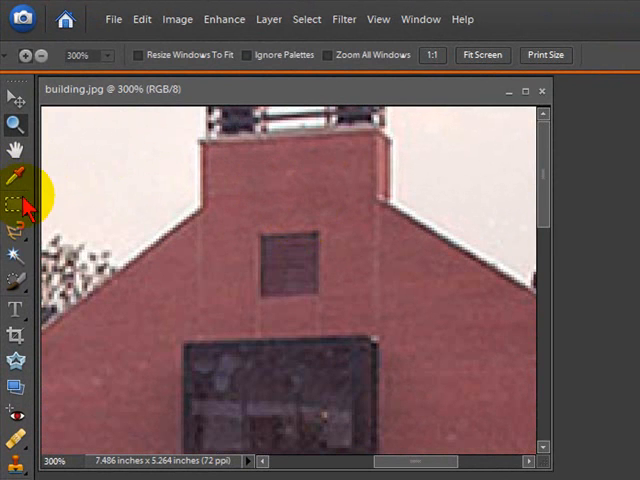
# Select a rectangle of plain brick wall above the upper window with the Rectangular Marquee.
pyautogui.click(16, 204)
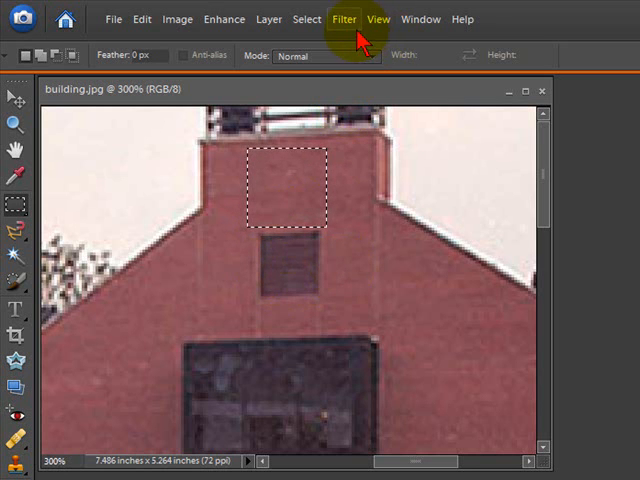
pyautogui.moveTo(304, 20)
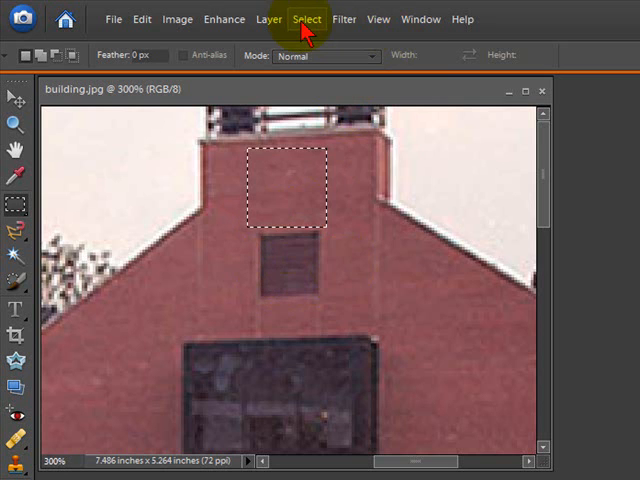
# Apply a feather to the brick-patch selection from Select > Feather.
pyautogui.click(306, 20)
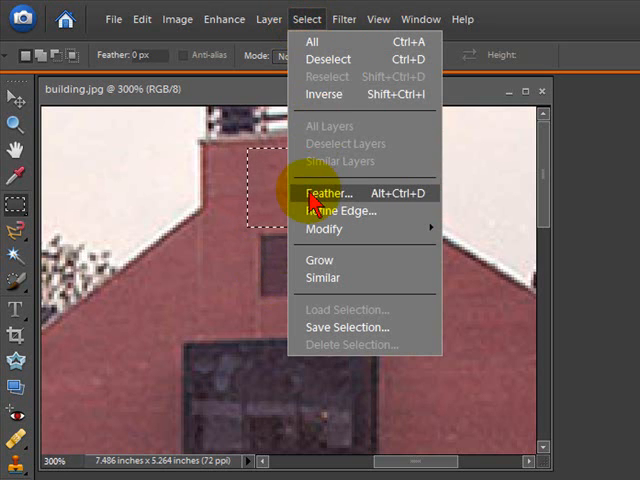
pyautogui.click(324, 192)
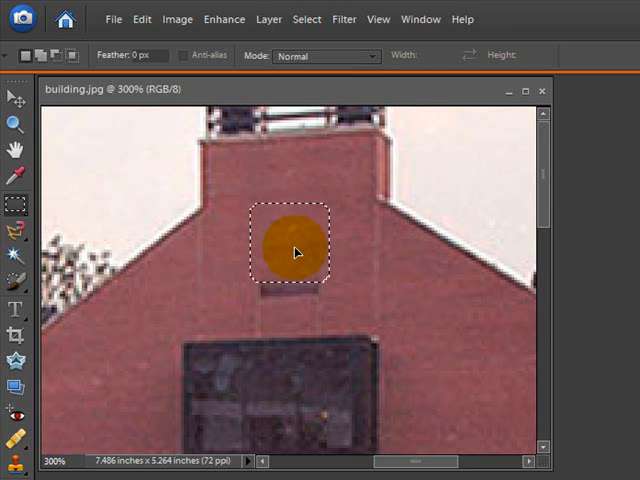
# Alt-drag a copy of the feathered brick patch down over the window, then zoom out to the whole scene.
pyautogui.moveTo(292, 250); pyautogui.dragTo(292, 272)
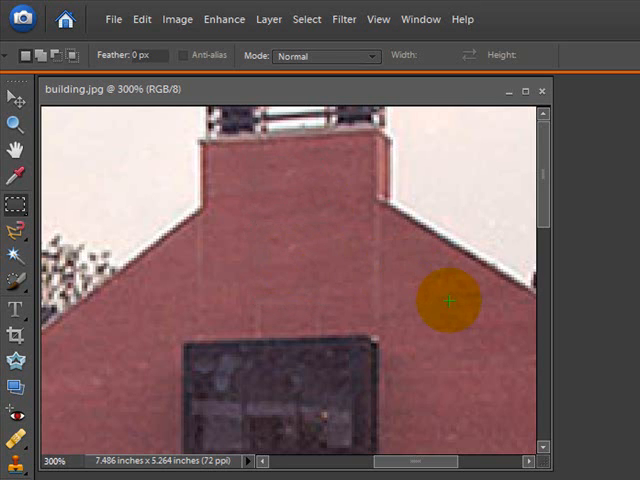
pyautogui.click(12, 122)
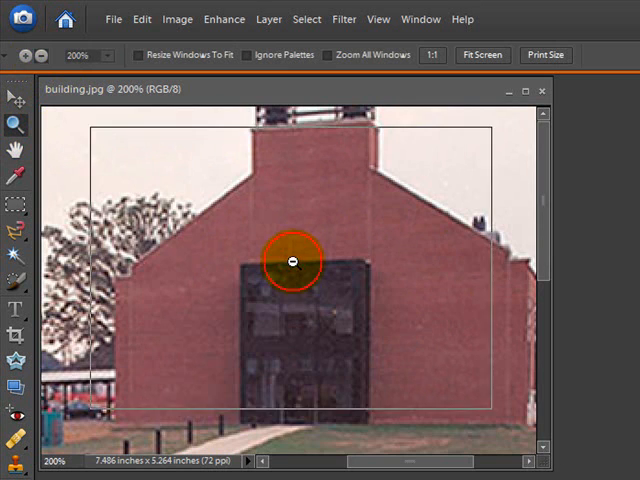
pyautogui.click(294, 260)
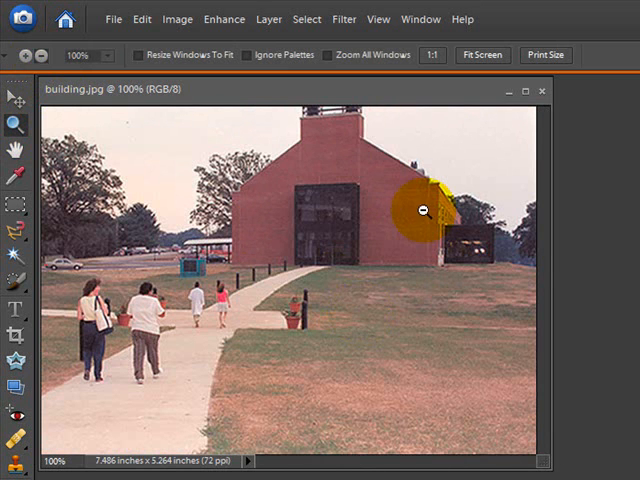